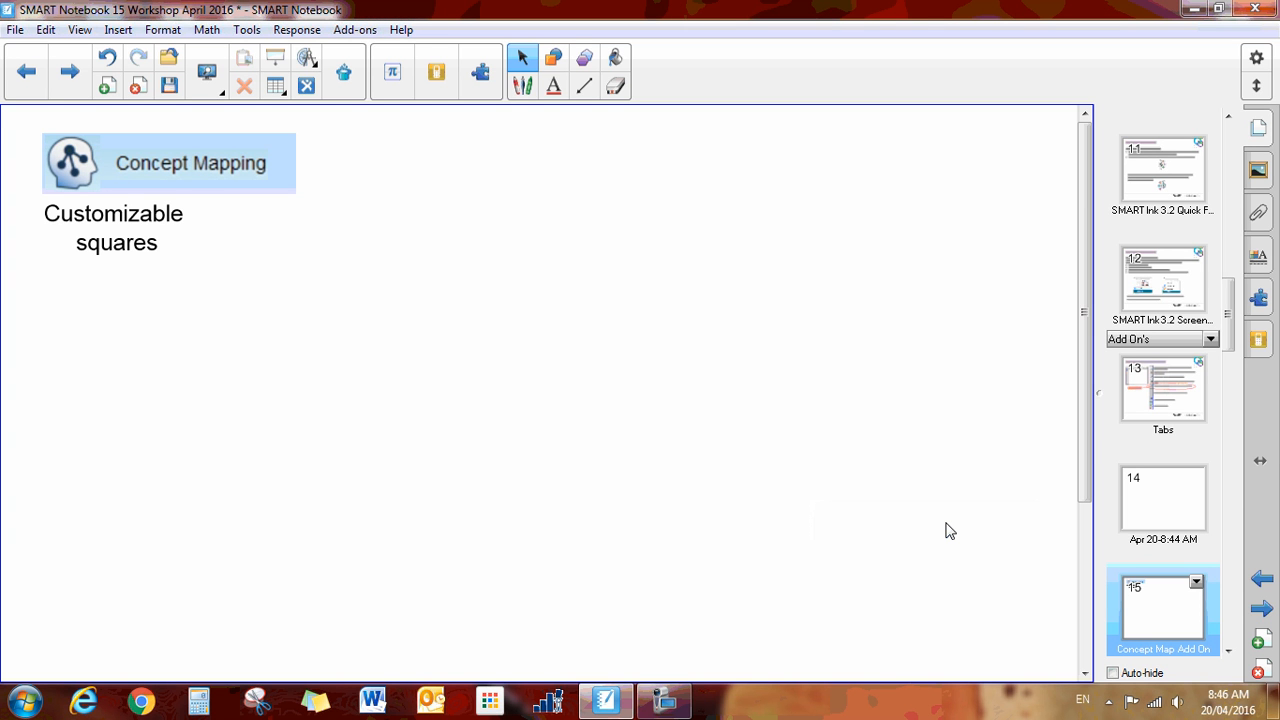
mouse_move(490, 184)
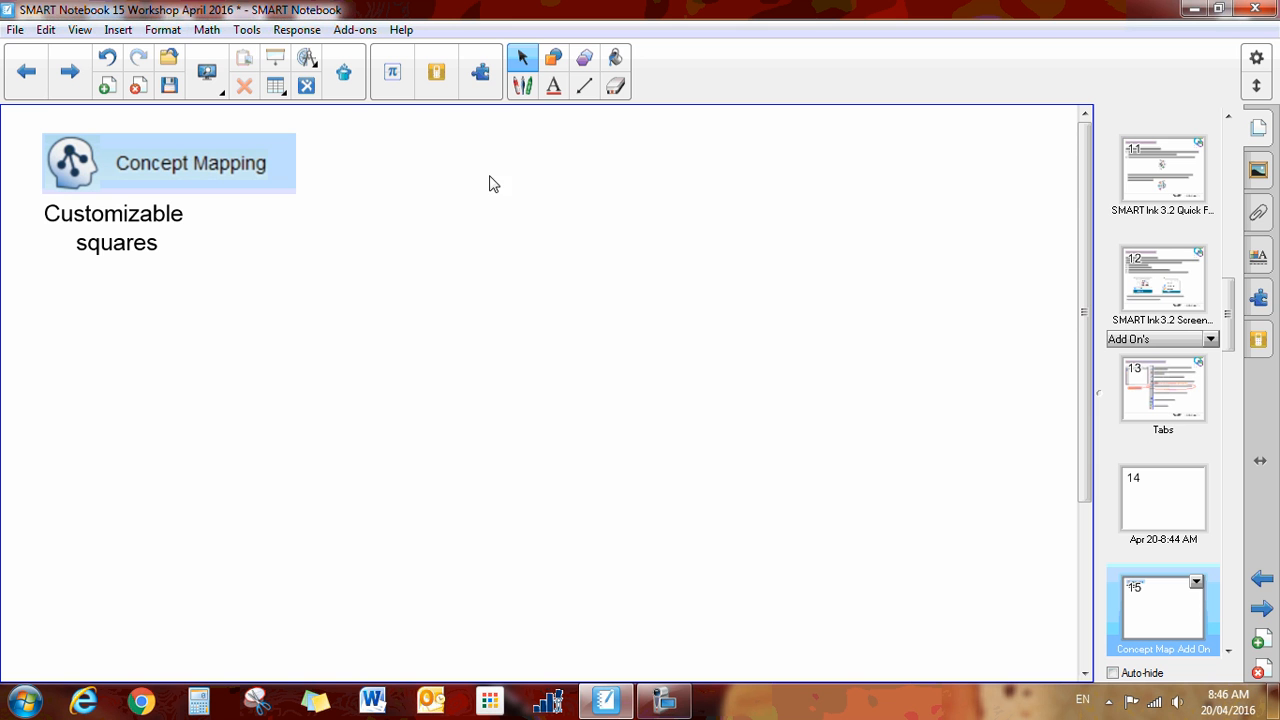
mouse_move(480, 72)
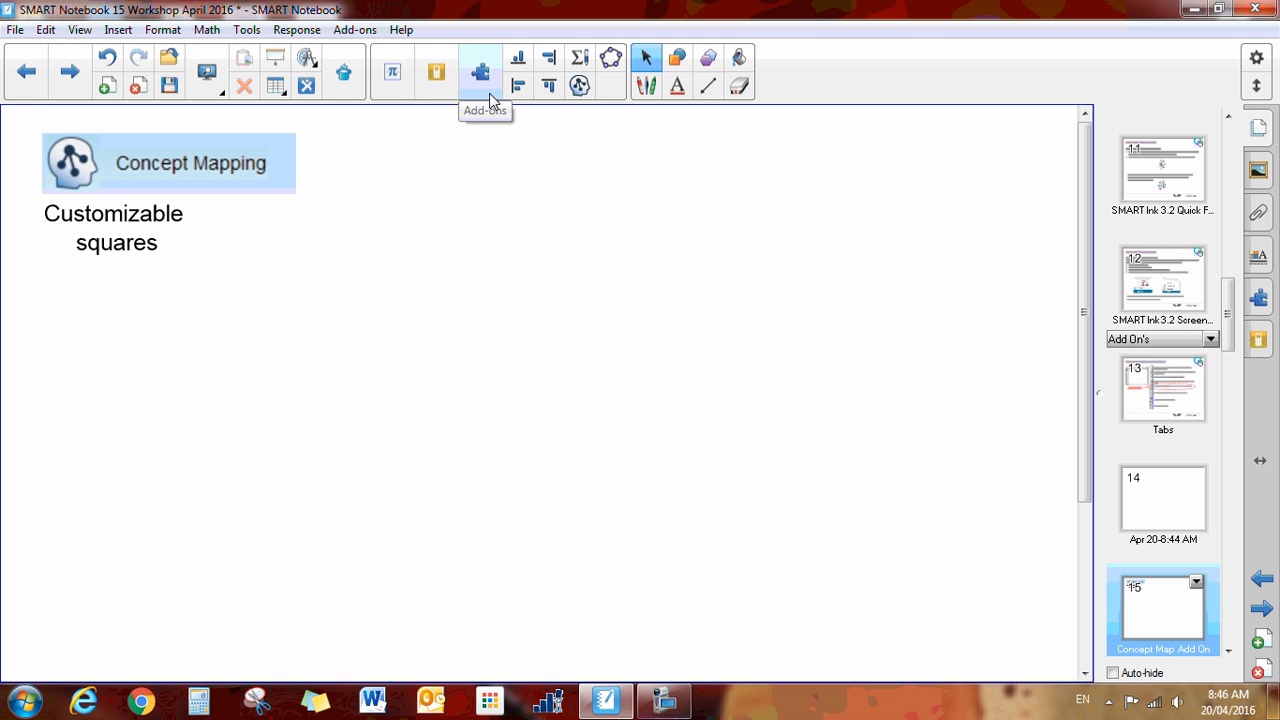
mouse_move(580, 84)
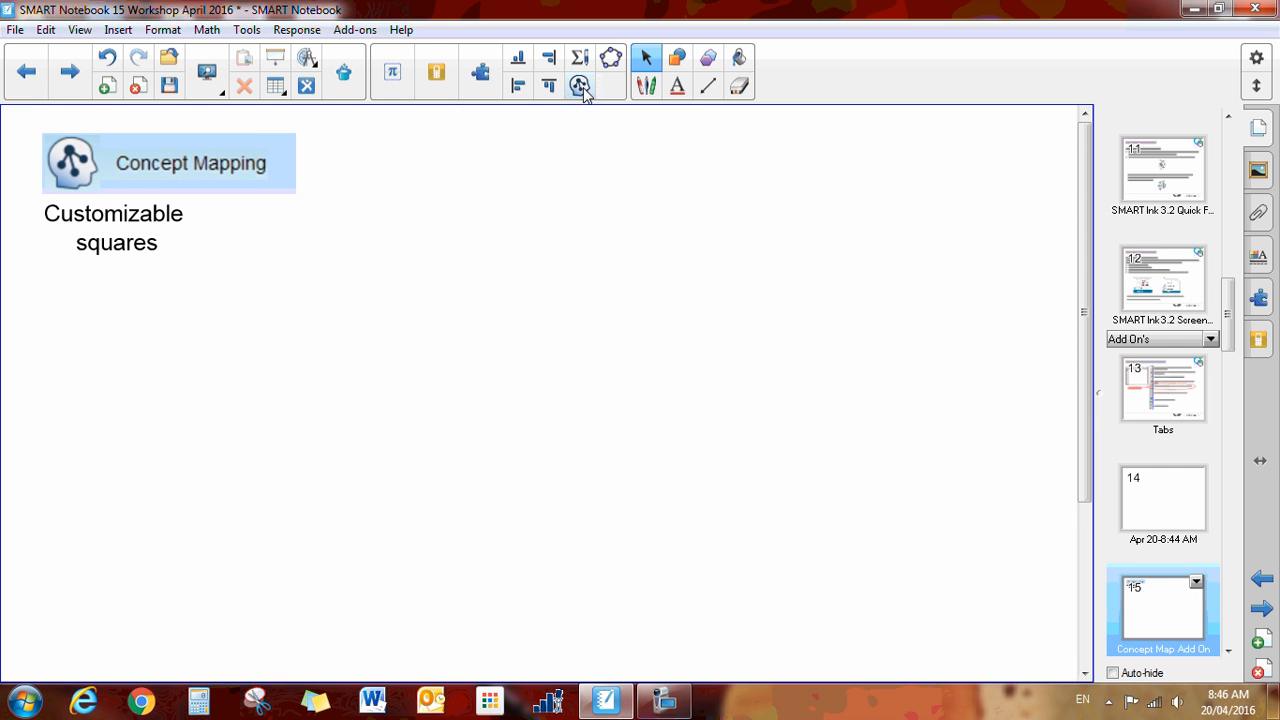
Insert a concept map node at the top centre and label it 'Sun'.
left_click(580, 84)
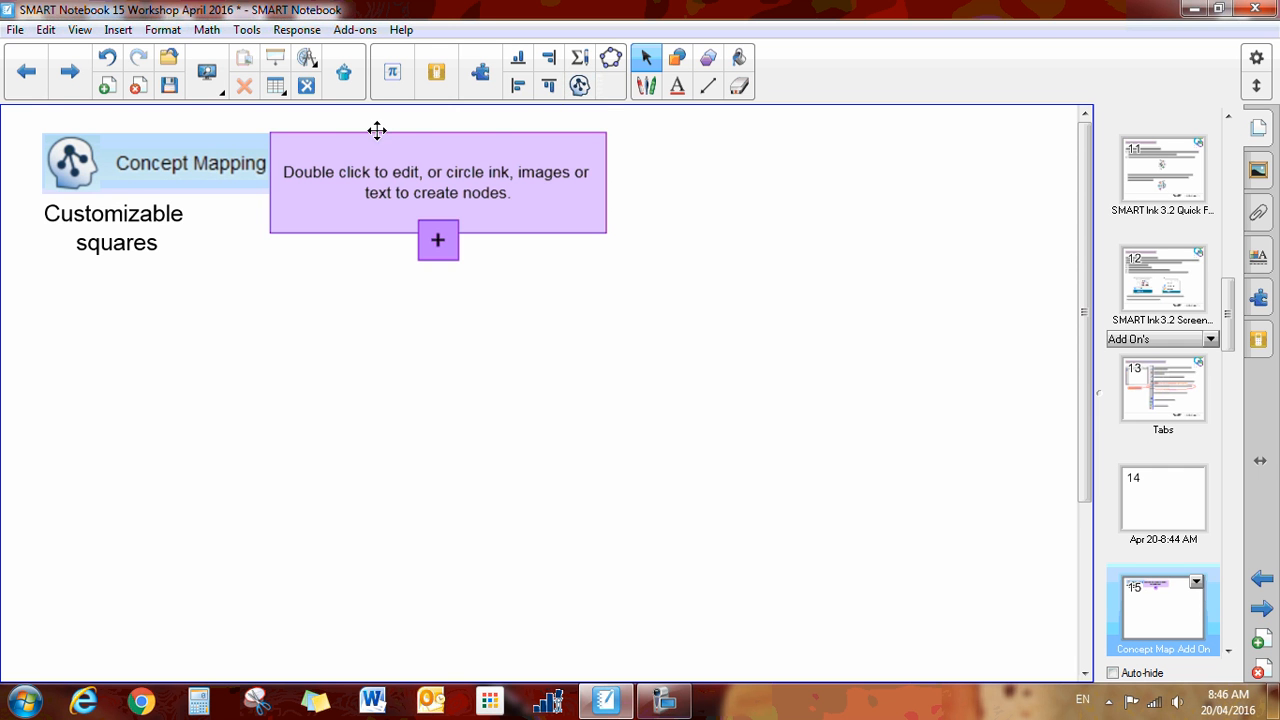
left_click_drag(436, 182, 588, 184)
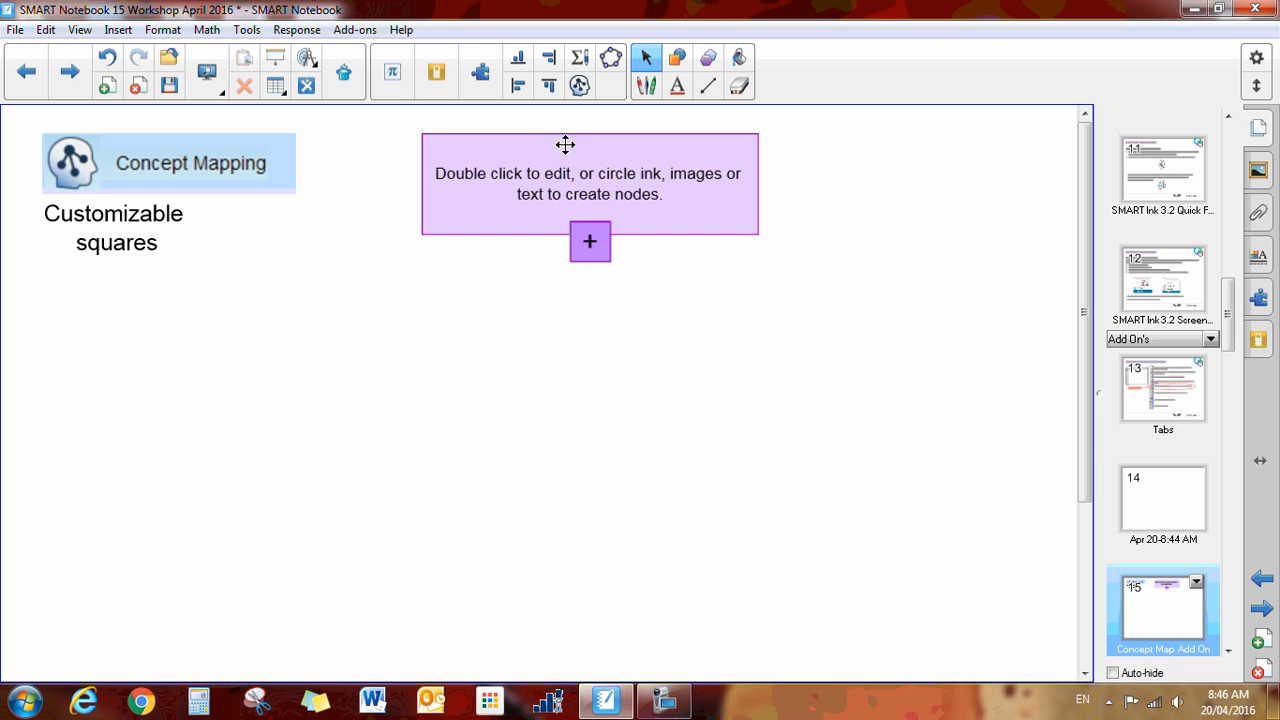
mouse_move(640, 188)
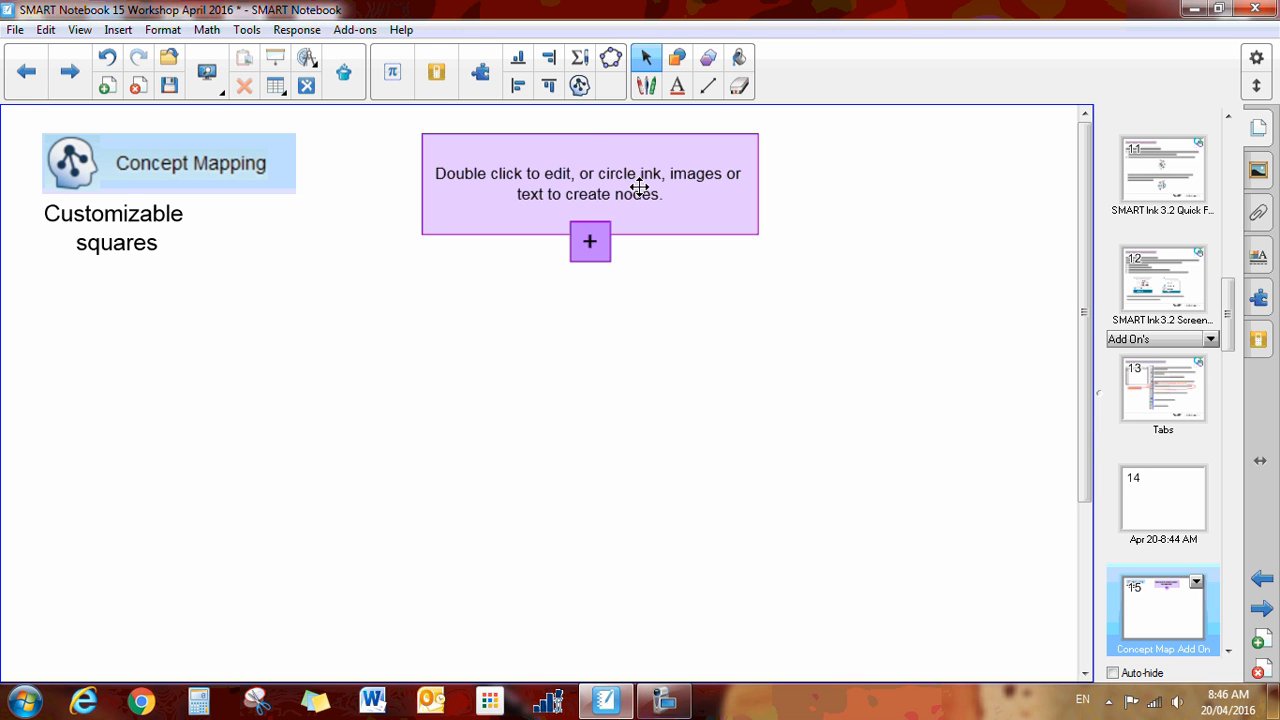
mouse_move(724, 182)
type("S")
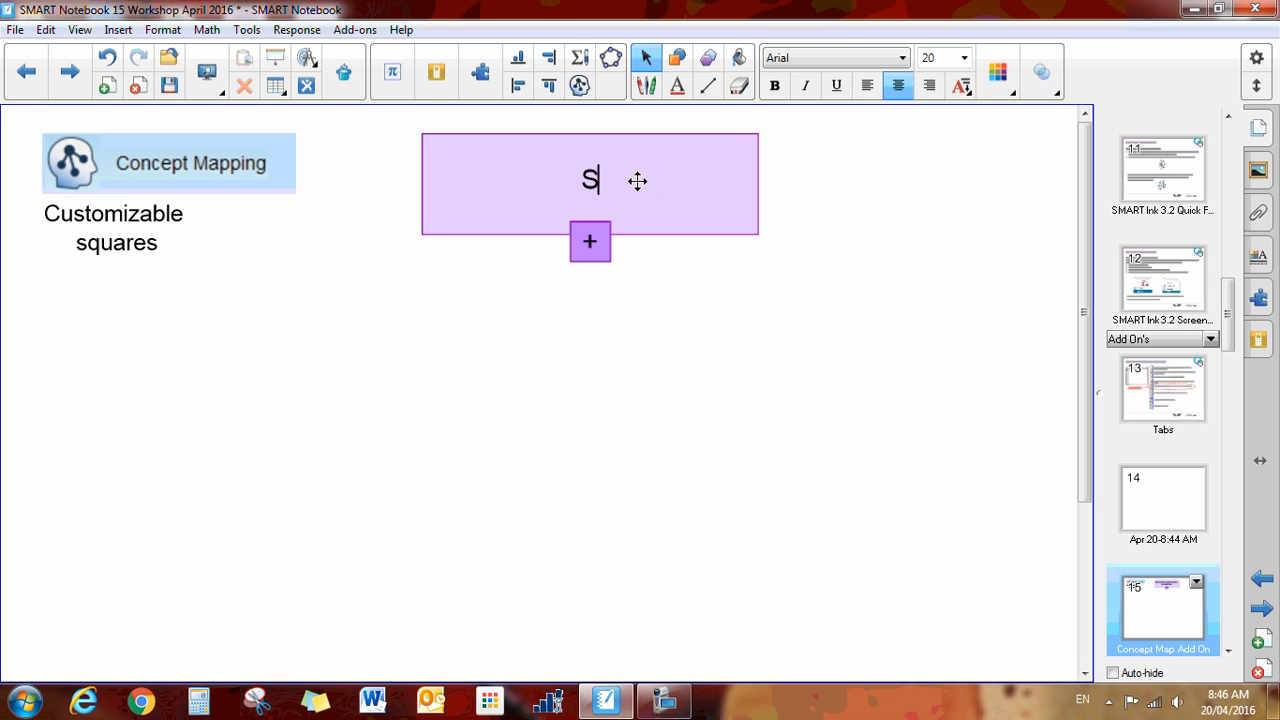
type("un")
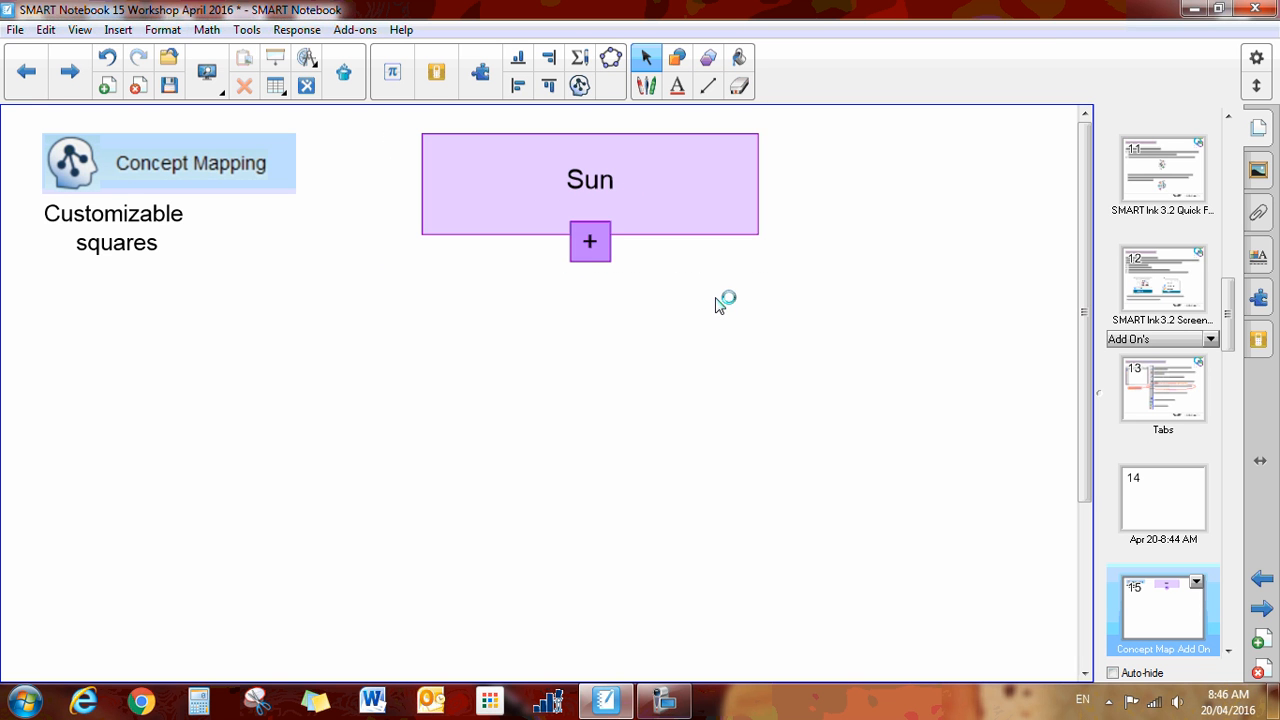
left_click(588, 242)
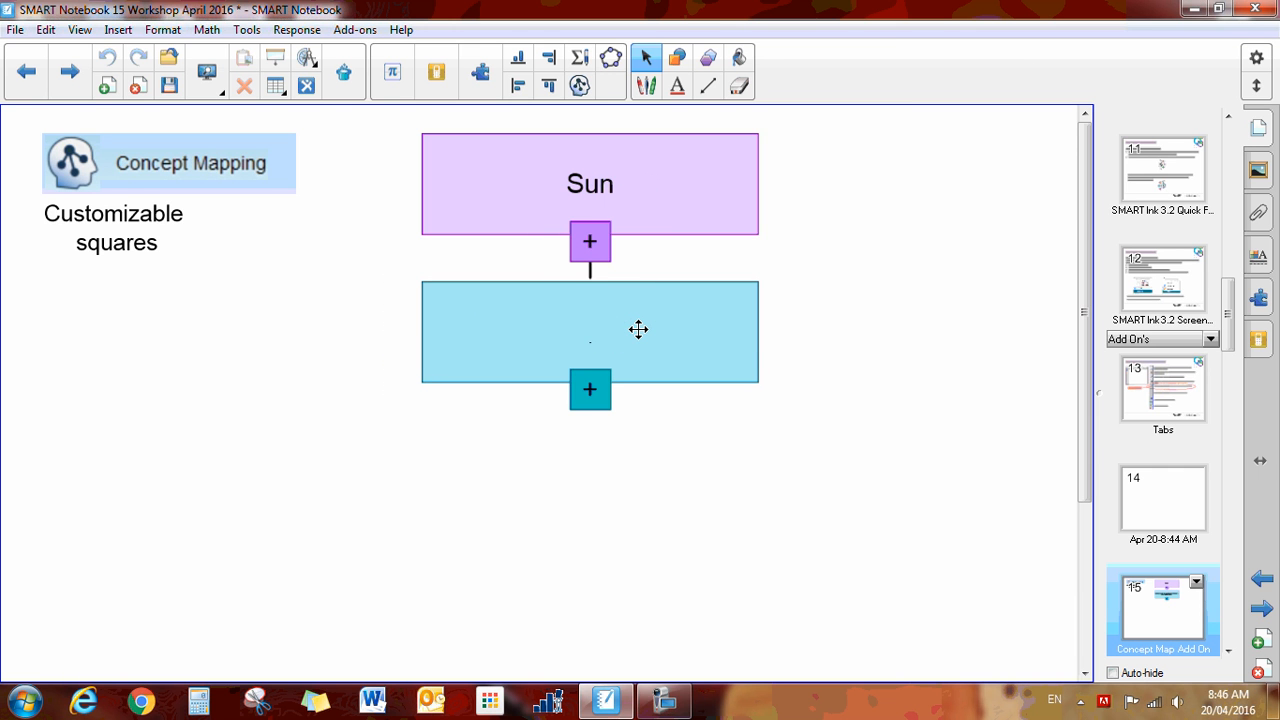
Label the child node beneath Sun as 'Grass'.
type("Grass")
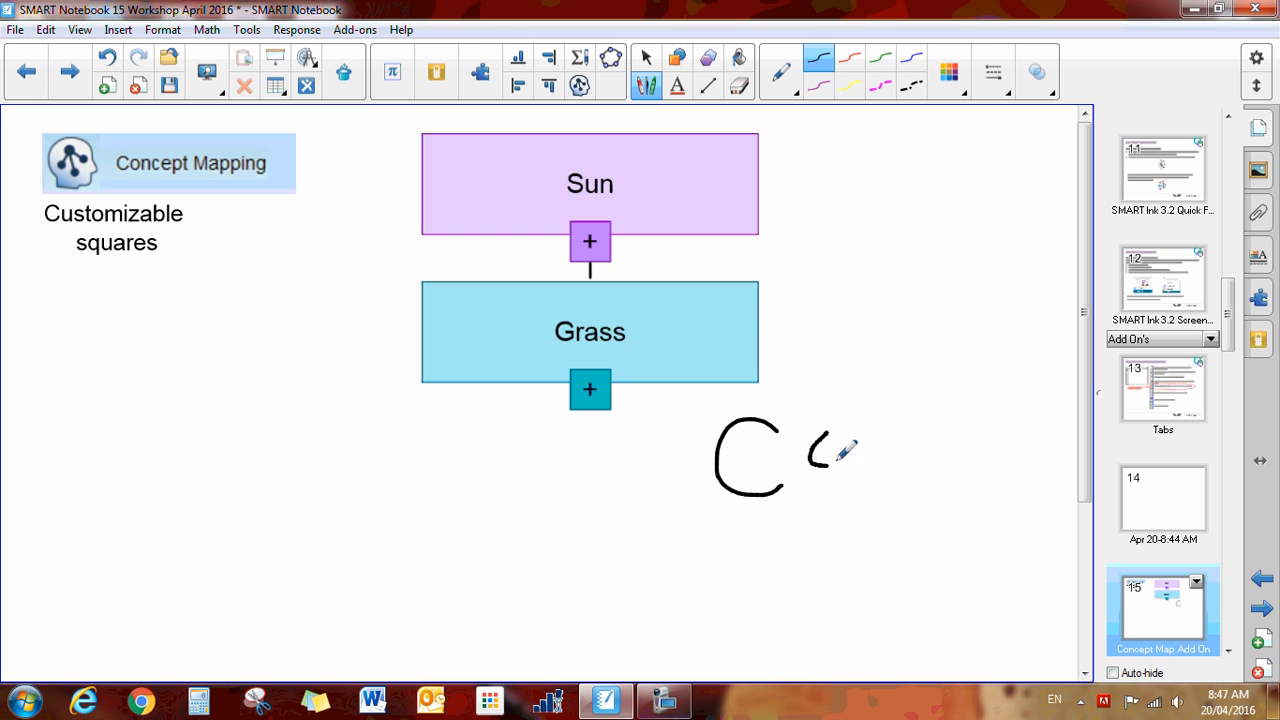
Finish handwriting 'Cow' and circle the ink to convert it into a node beside Grass.
left_click_drag(810, 456, 900, 456)
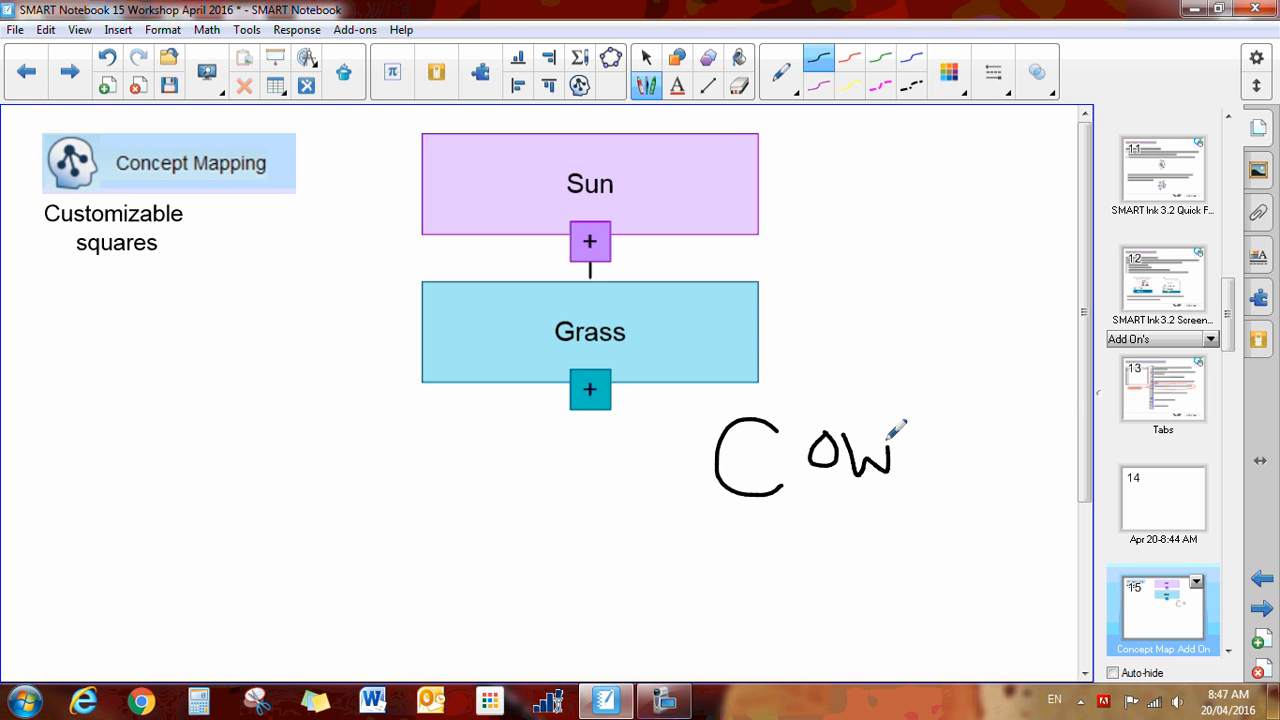
left_click_drag(880, 400, 684, 490)
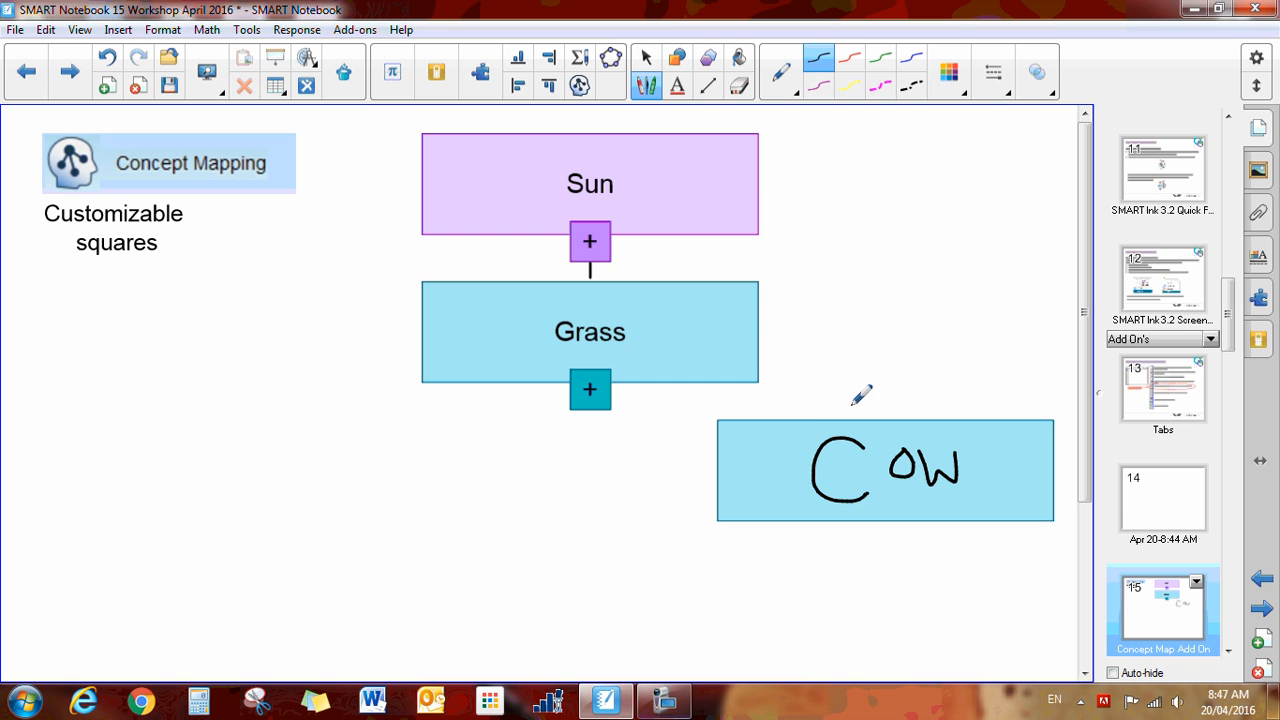
left_click(648, 56)
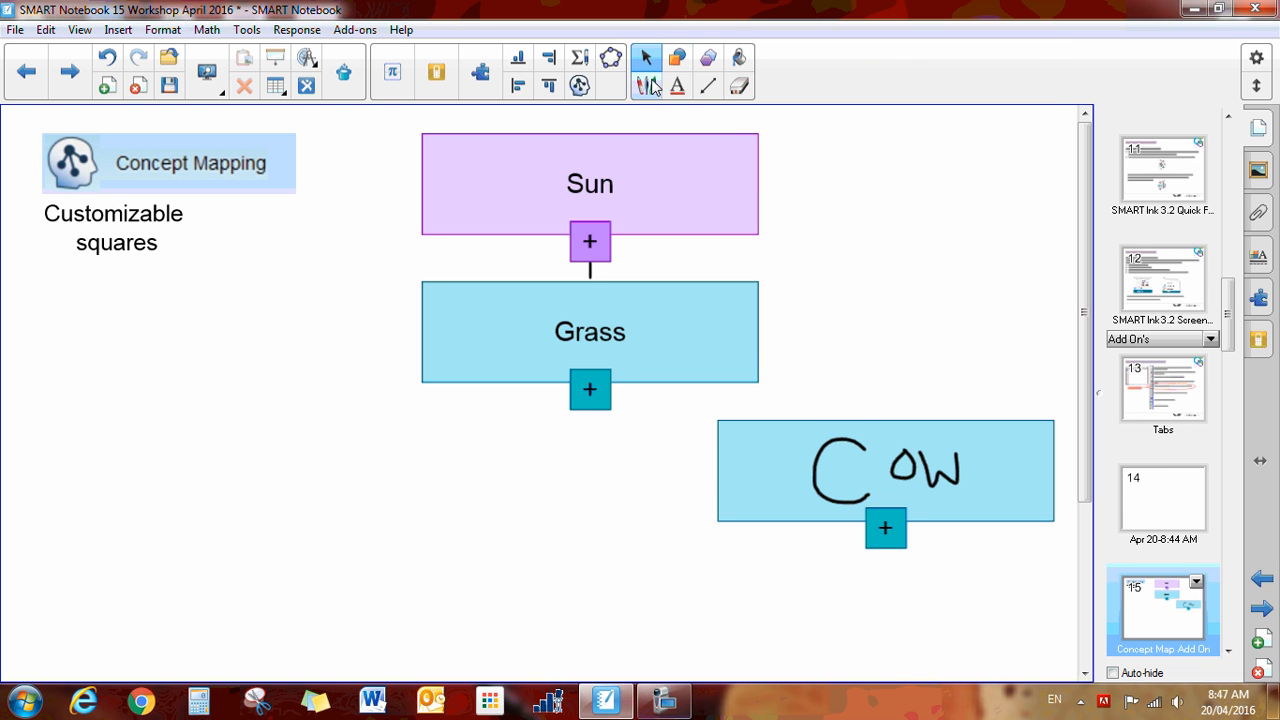
left_click_drag(664, 376, 760, 460)
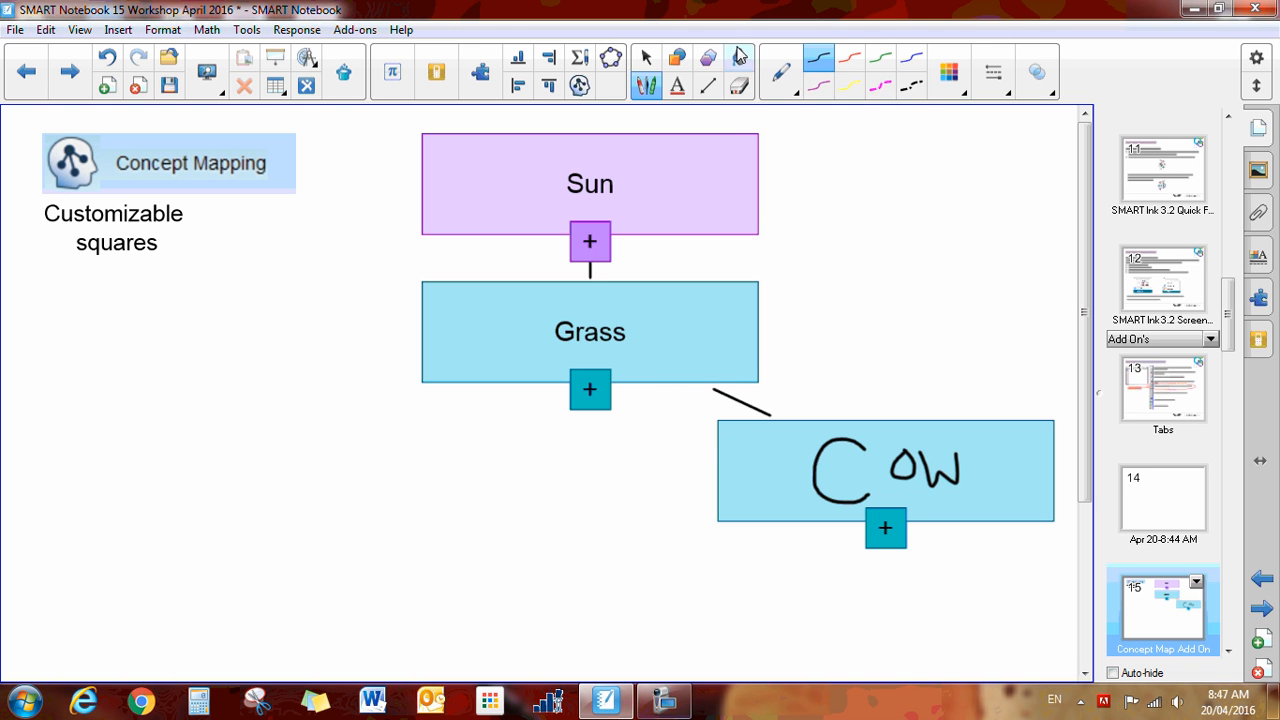
left_click(738, 72)
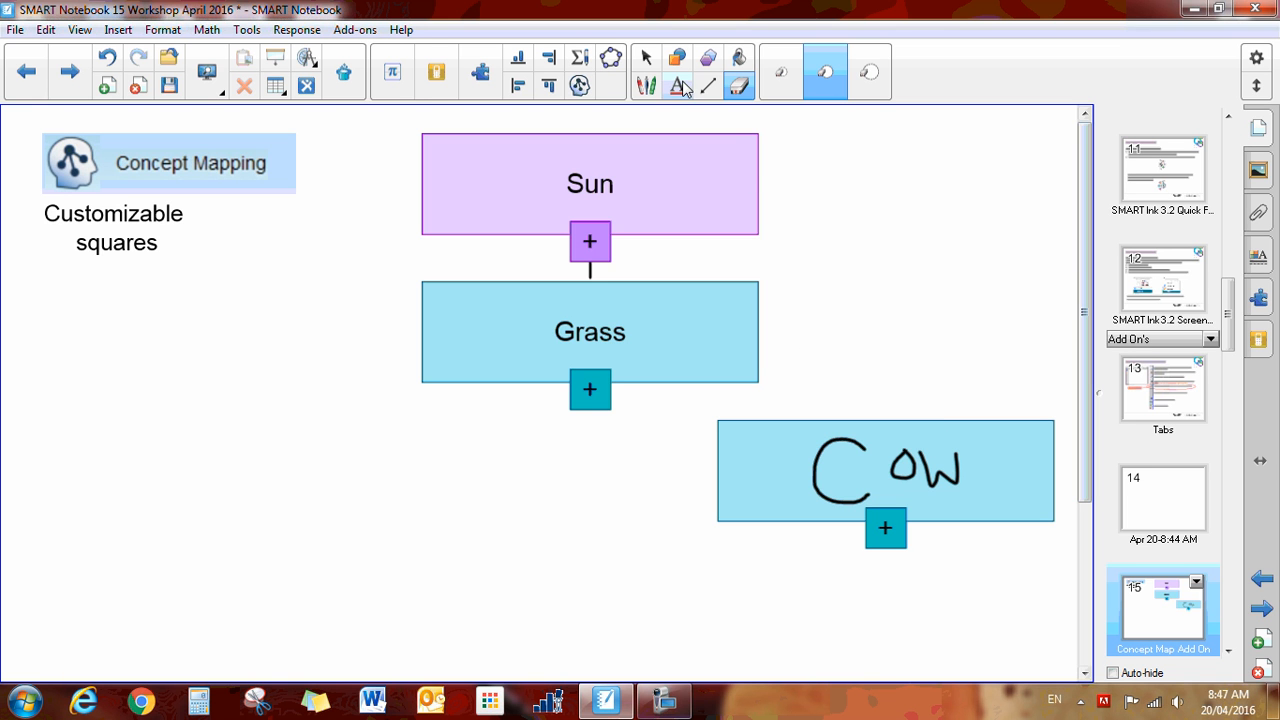
left_click(646, 56)
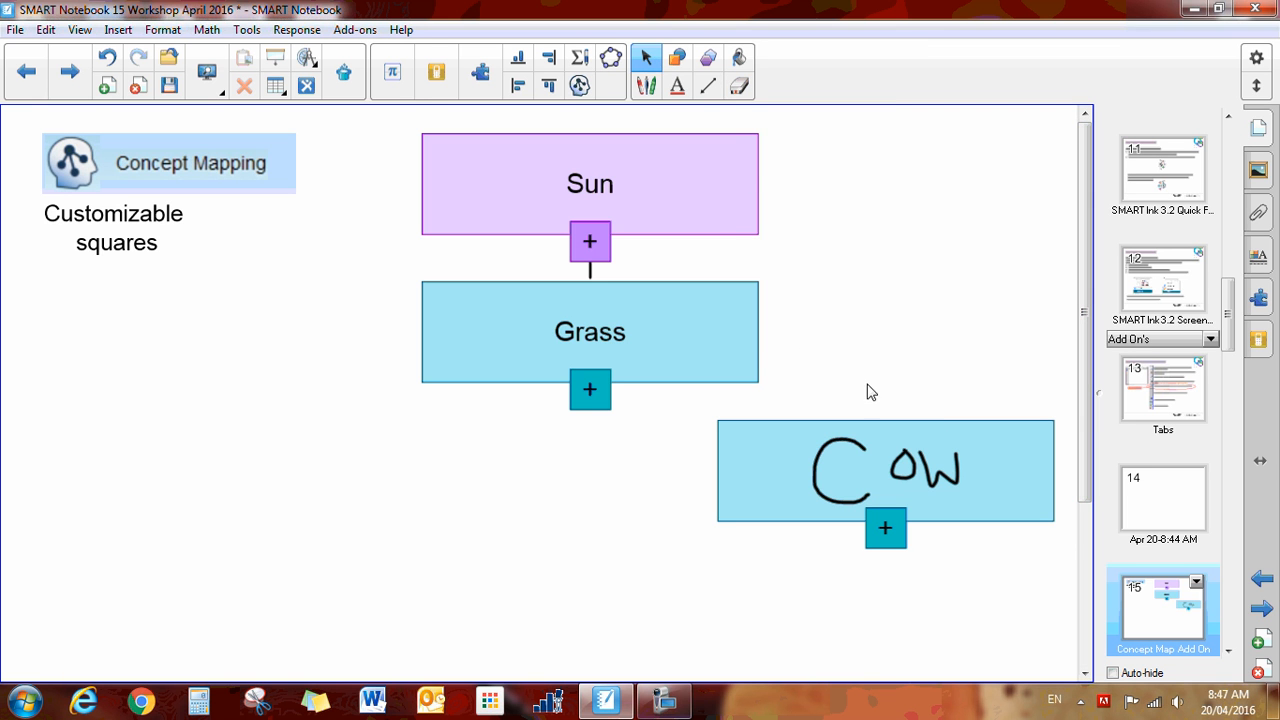
left_click(884, 470)
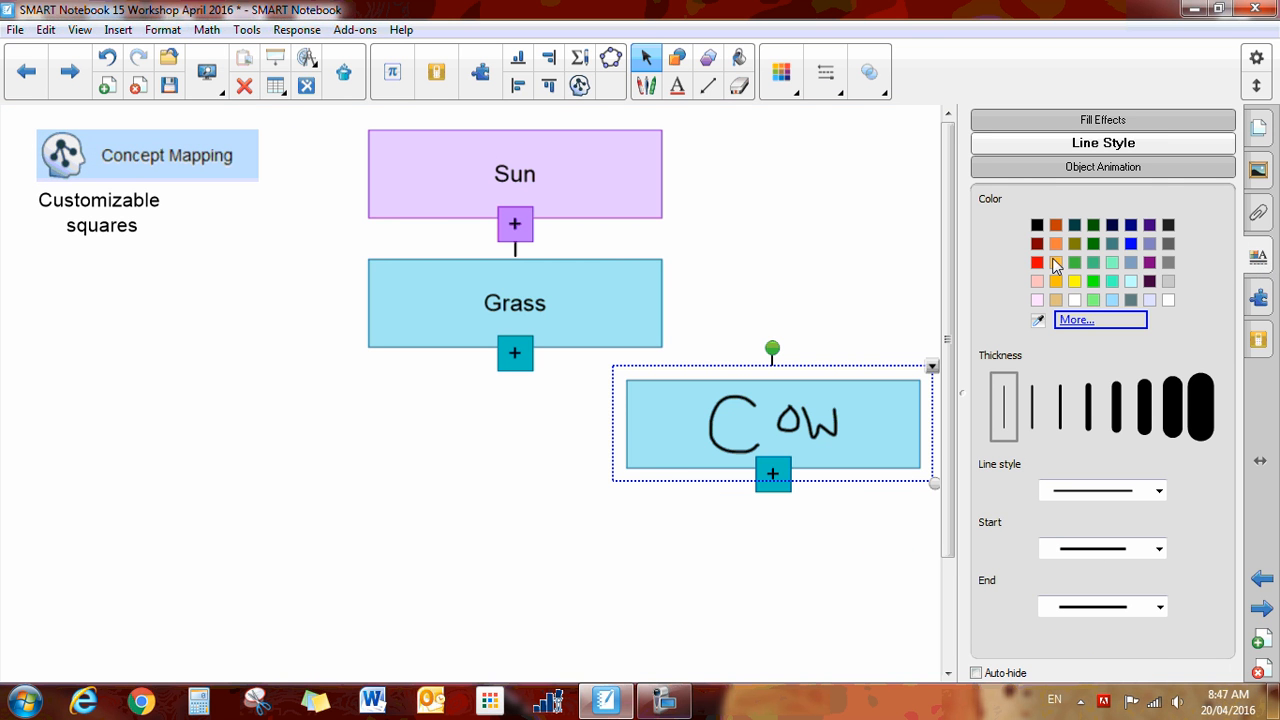
Colour the handwritten Cow lettering blue via a Line Style swatch.
left_click(1036, 262)
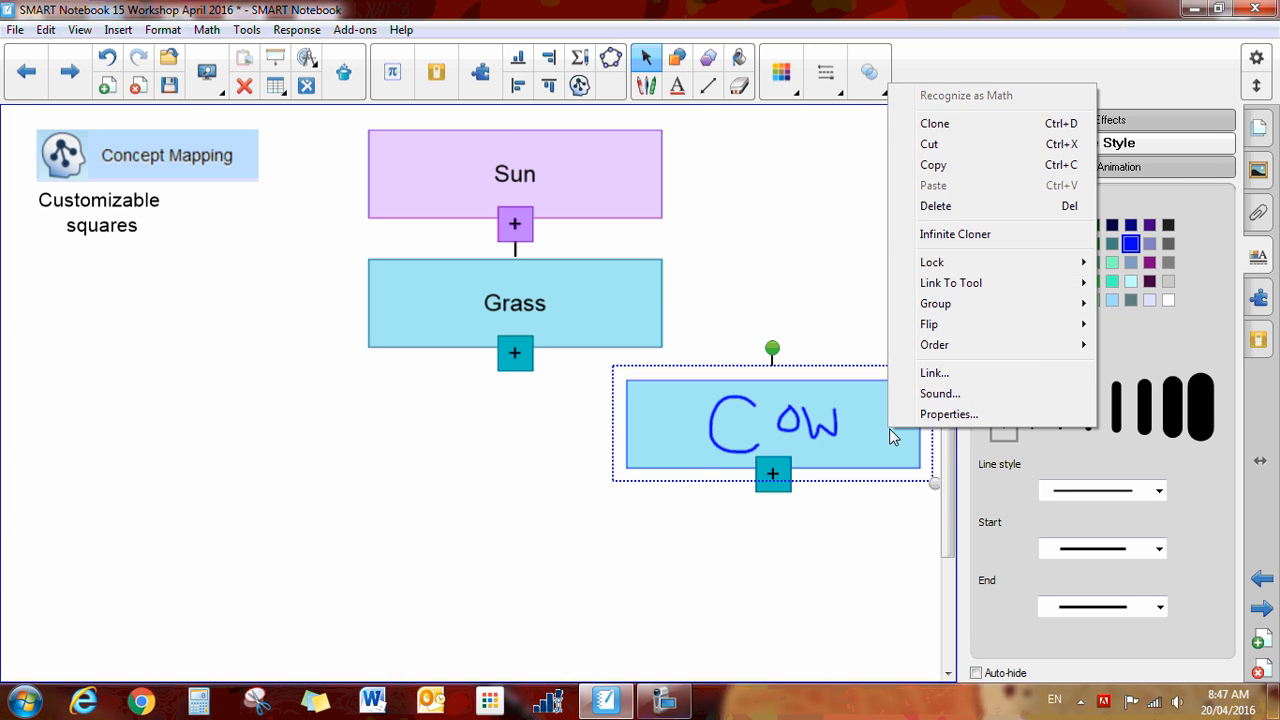
mouse_move(934, 344)
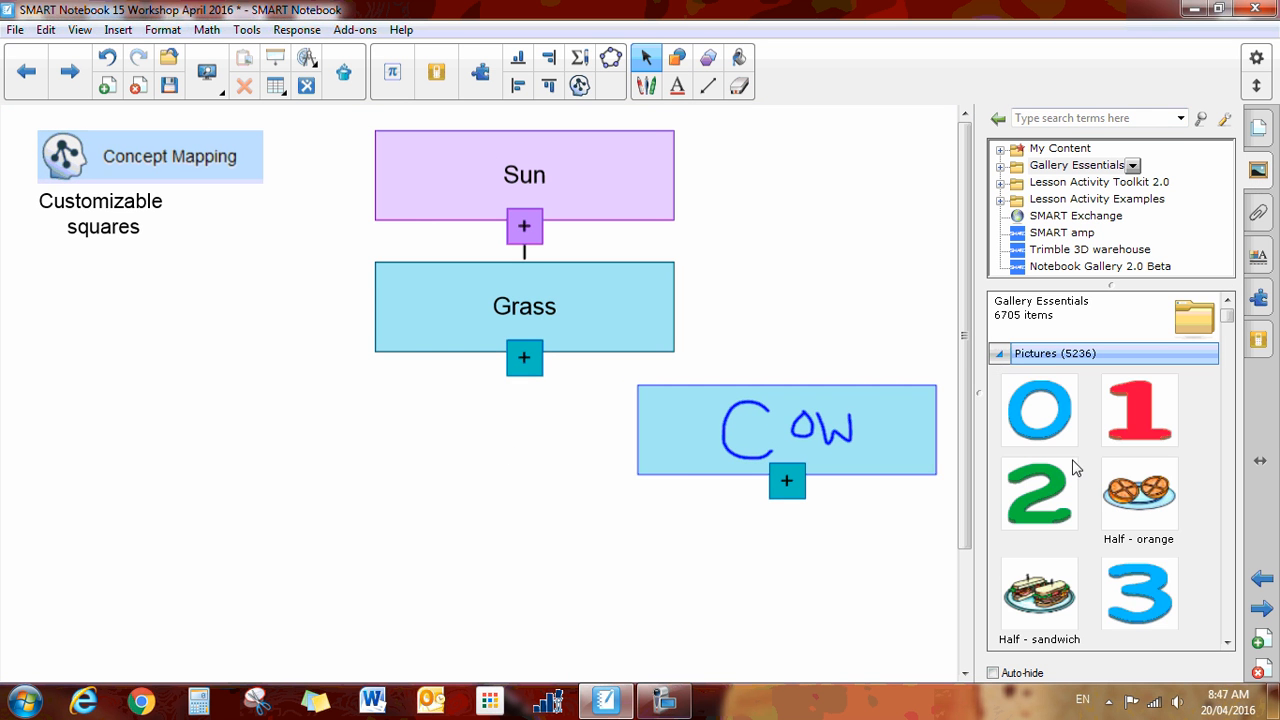
Place the Gallery's Half - orange picture at the lower left, ready to circle with the pen.
left_click_drag(1138, 496, 296, 510)
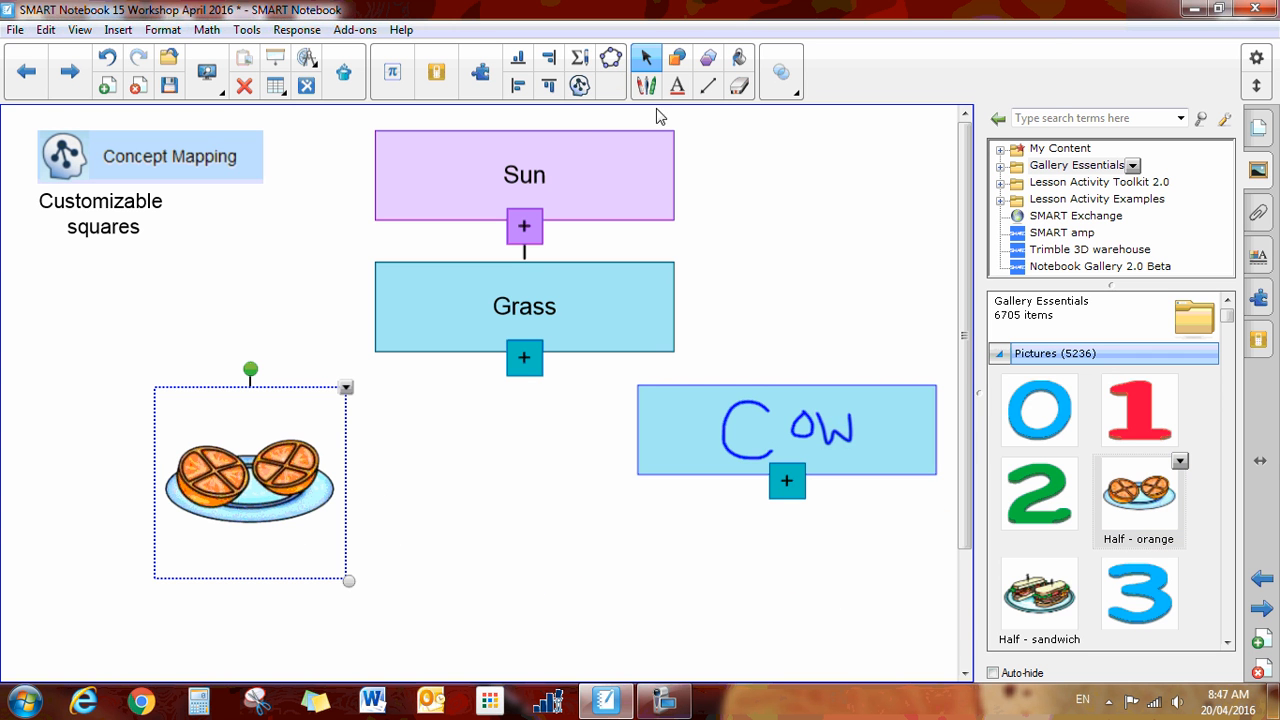
left_click(644, 56)
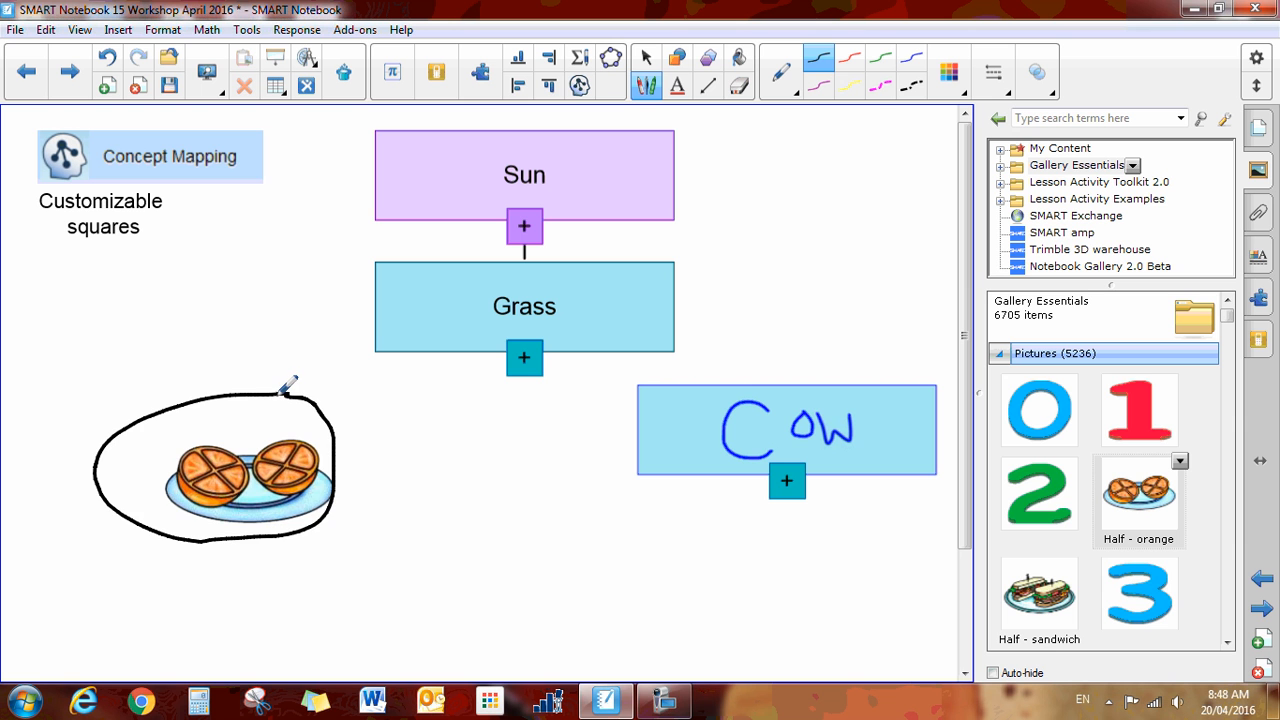
Circle the orange picture into a node under Grass and shift the Sun node left.
left_click_drag(216, 464, 310, 436)
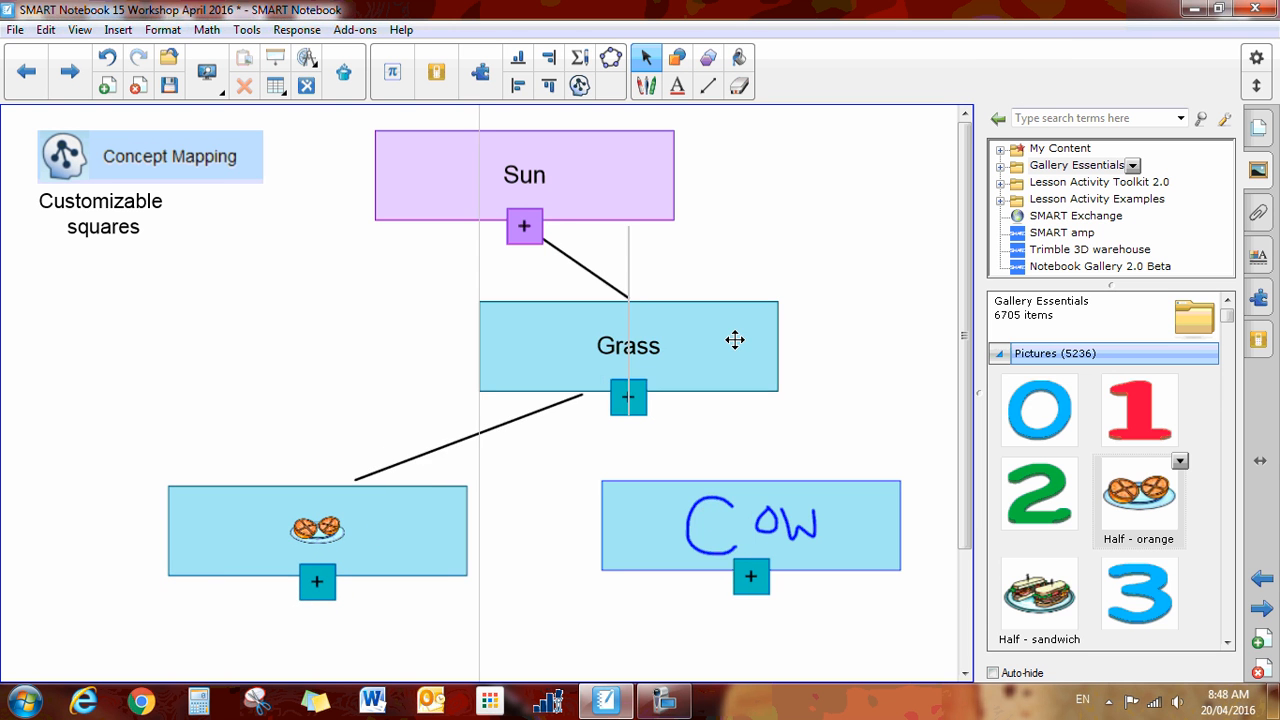
left_click_drag(524, 176, 452, 194)
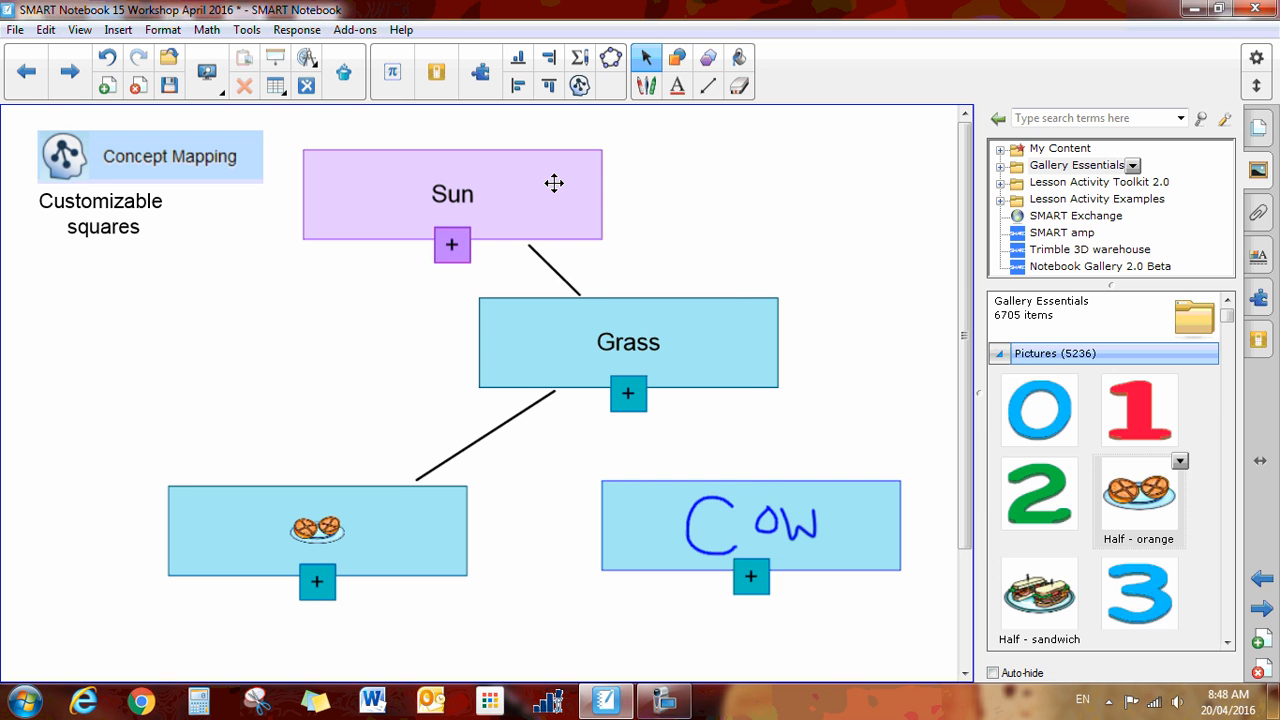